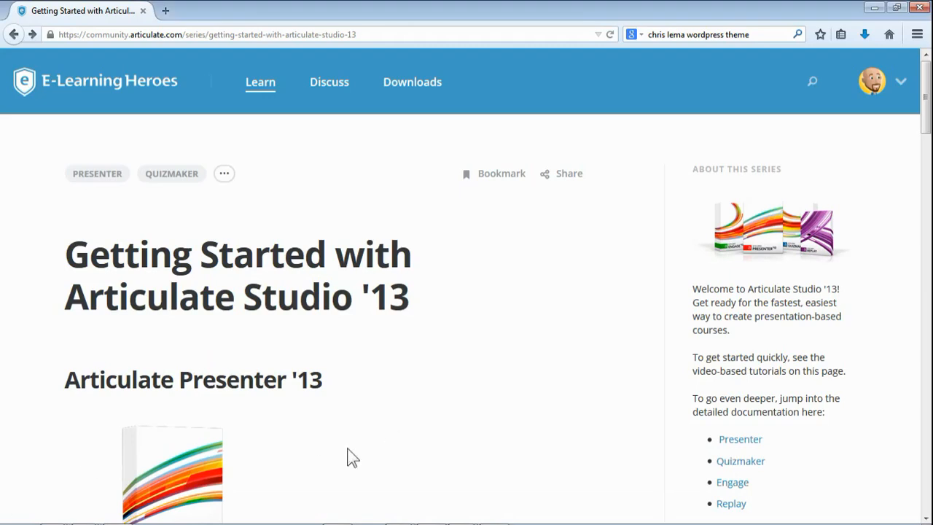
{"action": "mouse_move", "coordinate": [239, 317]}
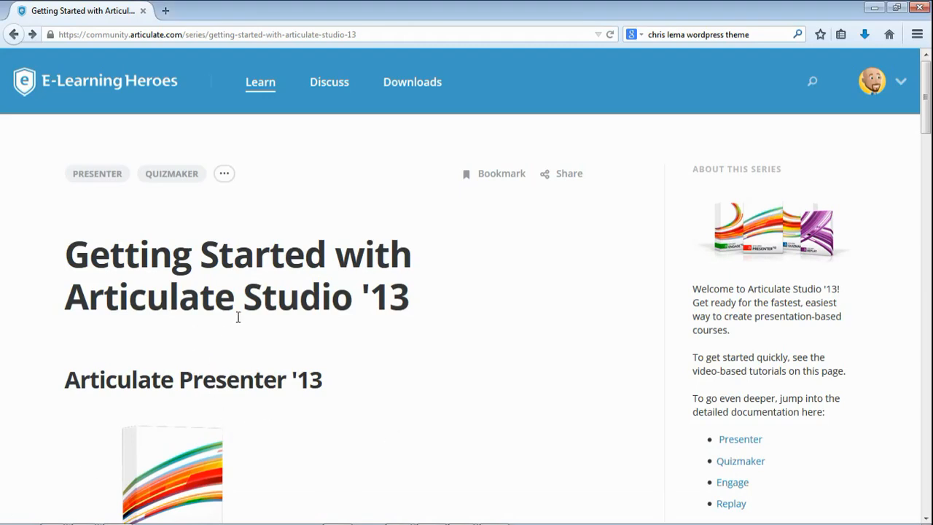
- Preview the menu slide and test hovering and choosing menu items 4, 3 and 1
{"action": "scroll", "scroll_direction": "down", "scroll_amount": 3}
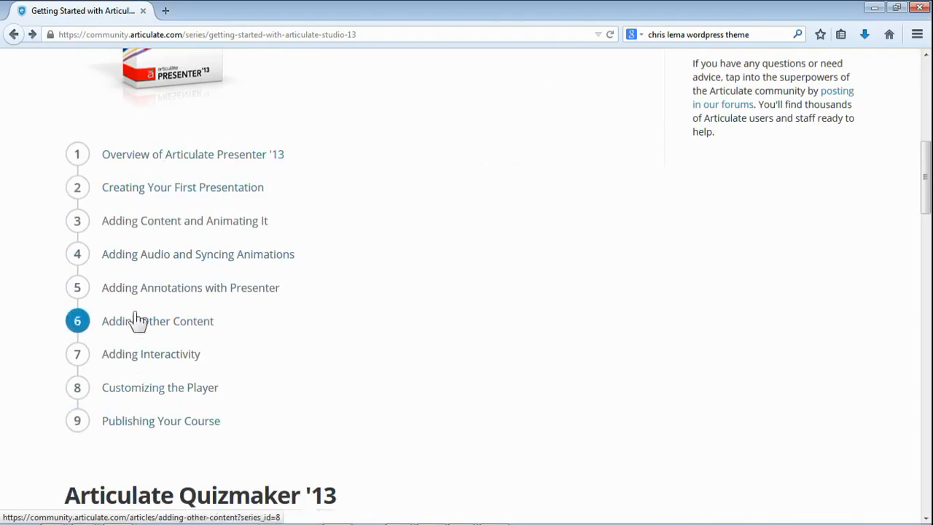
{"action": "mouse_move", "coordinate": [161, 175]}
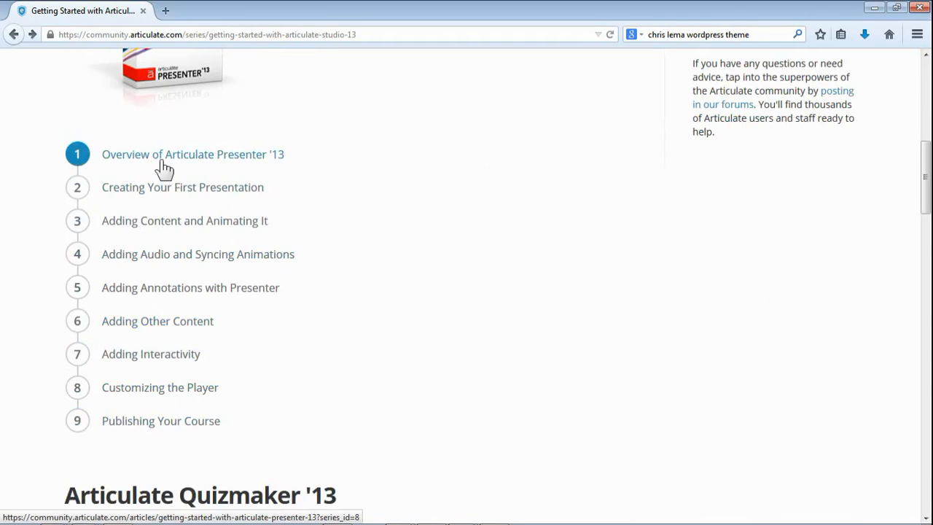
{"action": "mouse_move", "coordinate": [153, 215]}
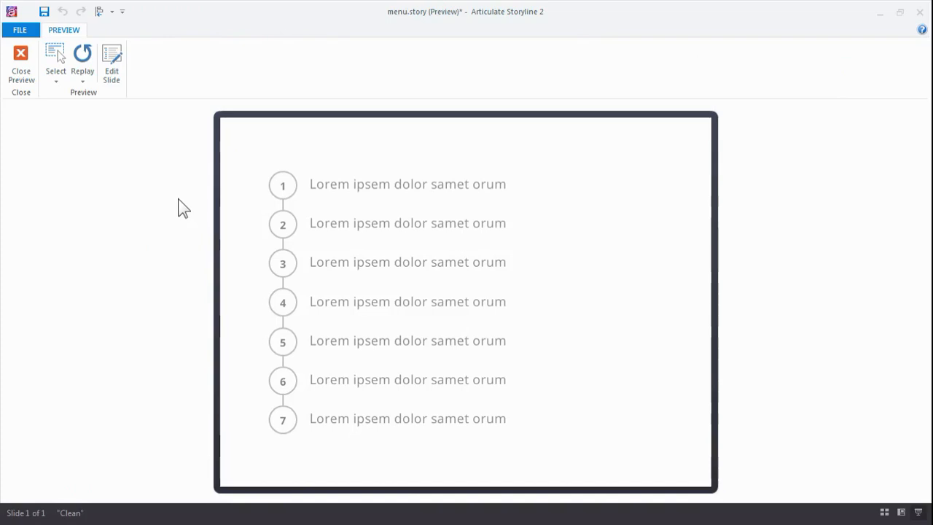
{"action": "left_click", "coordinate": [283, 263]}
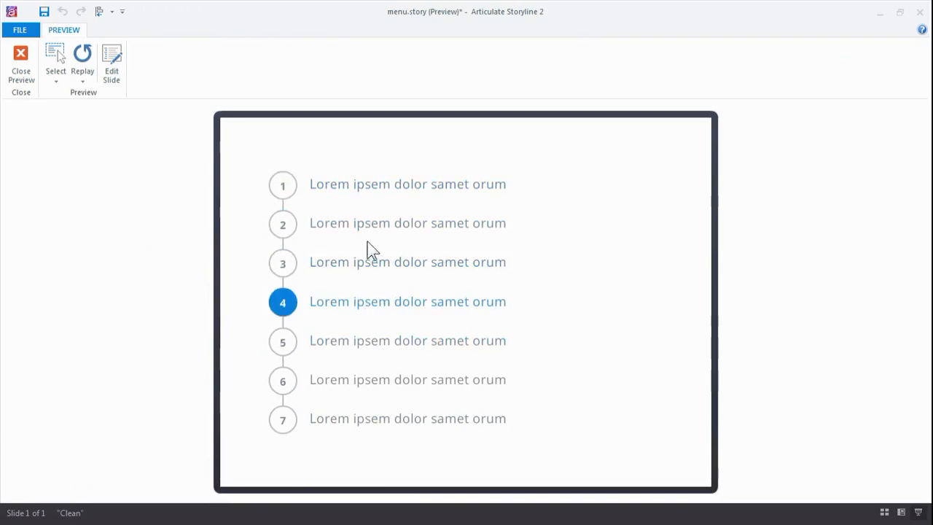
{"action": "left_click", "coordinate": [283, 262]}
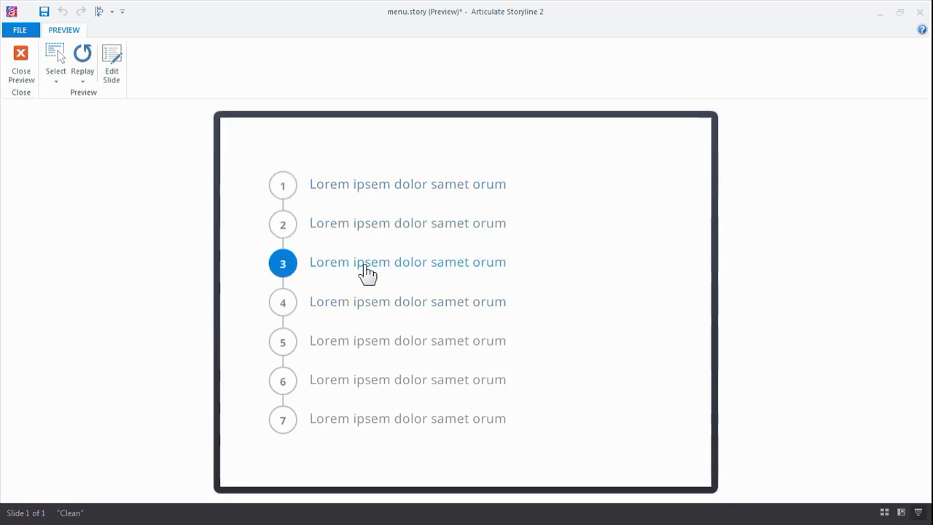
{"action": "left_click", "coordinate": [282, 379]}
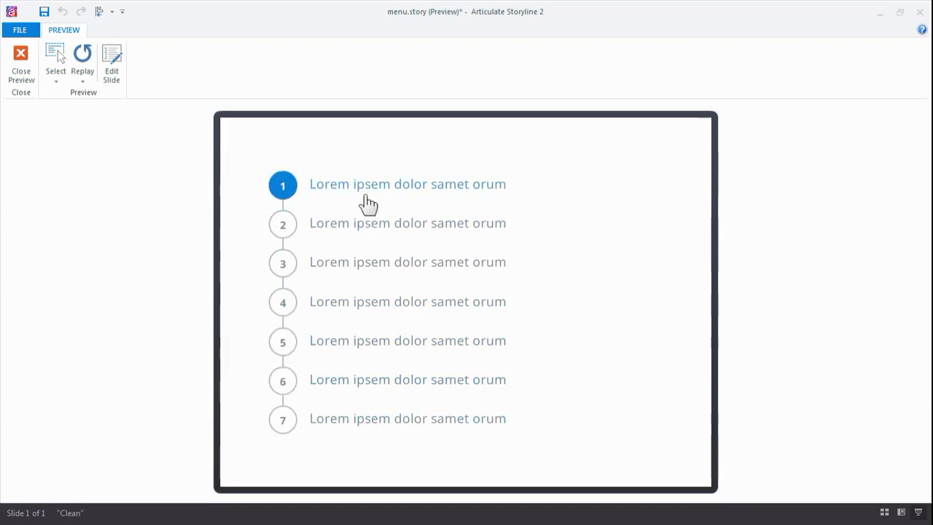
{"action": "left_click", "coordinate": [21, 66]}
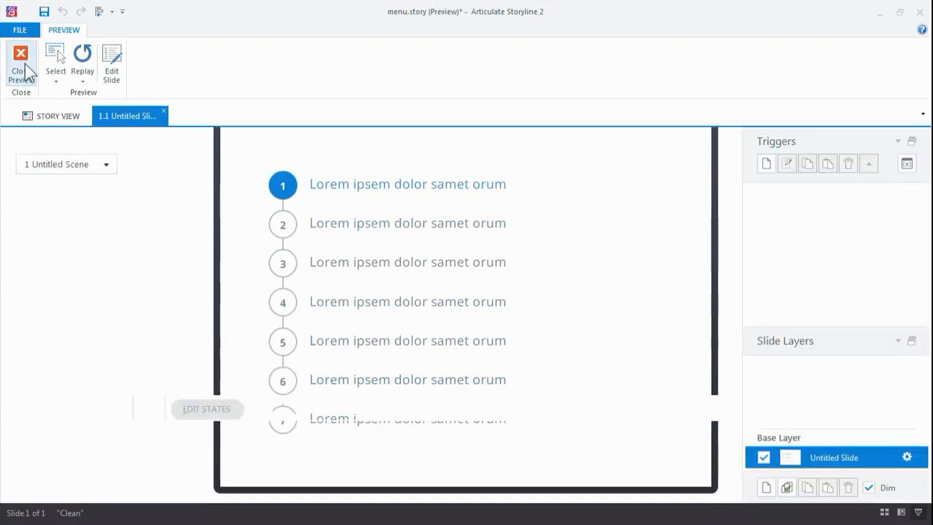
- Close the preview and display Oval 1's Completed state with its checkmark
{"action": "left_click", "coordinate": [21, 66]}
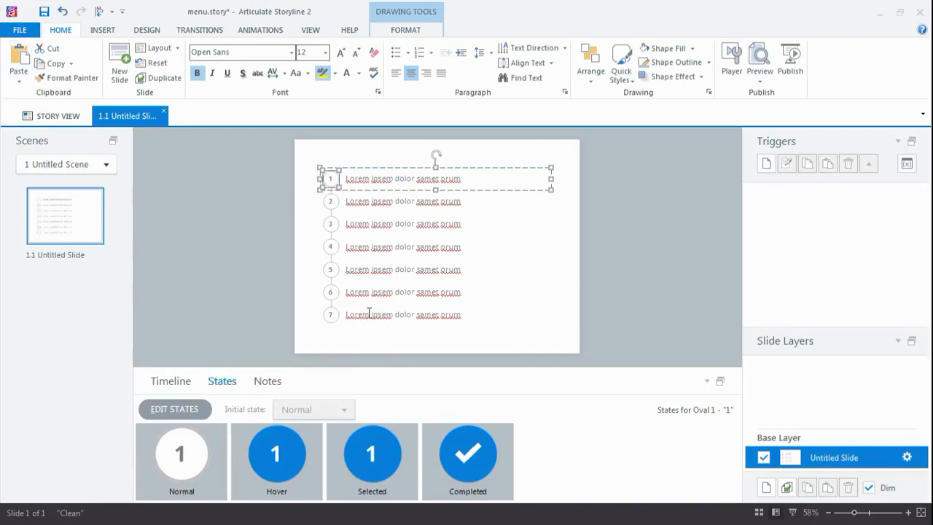
{"action": "left_click", "coordinate": [467, 452]}
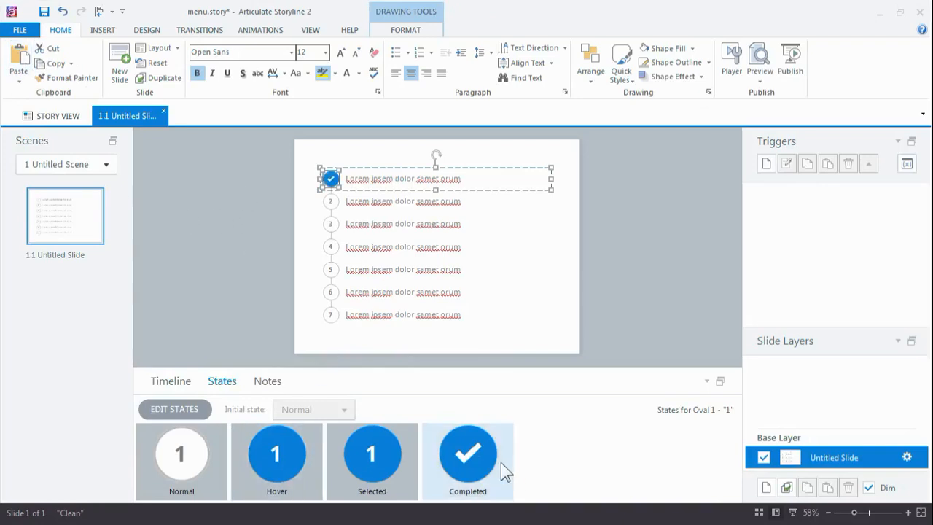